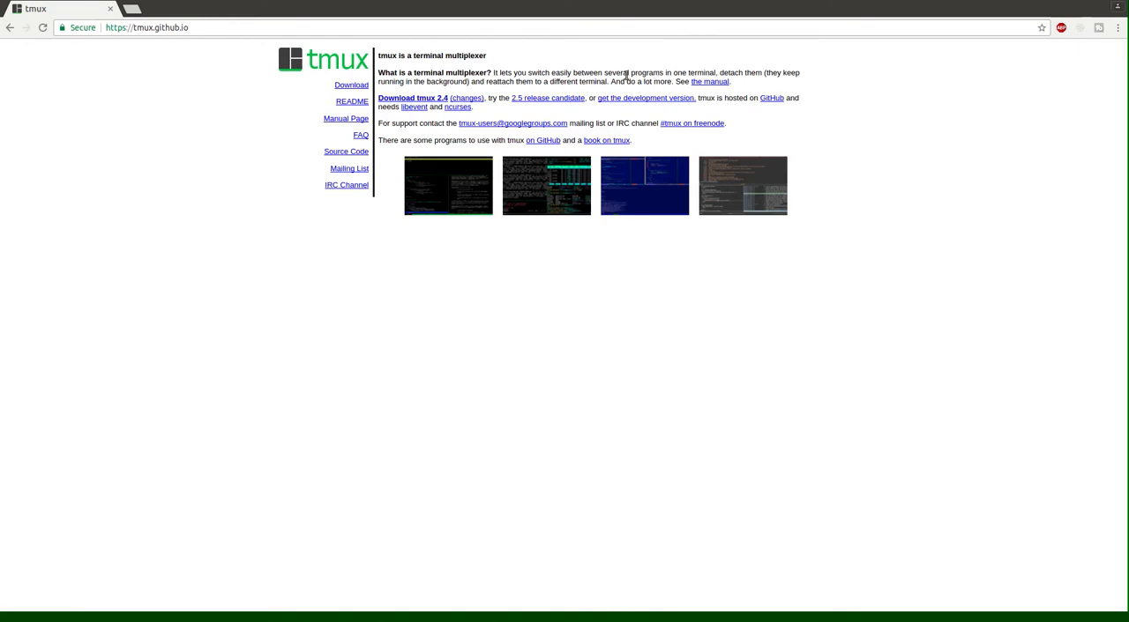
pyautogui.moveTo(405, 48)
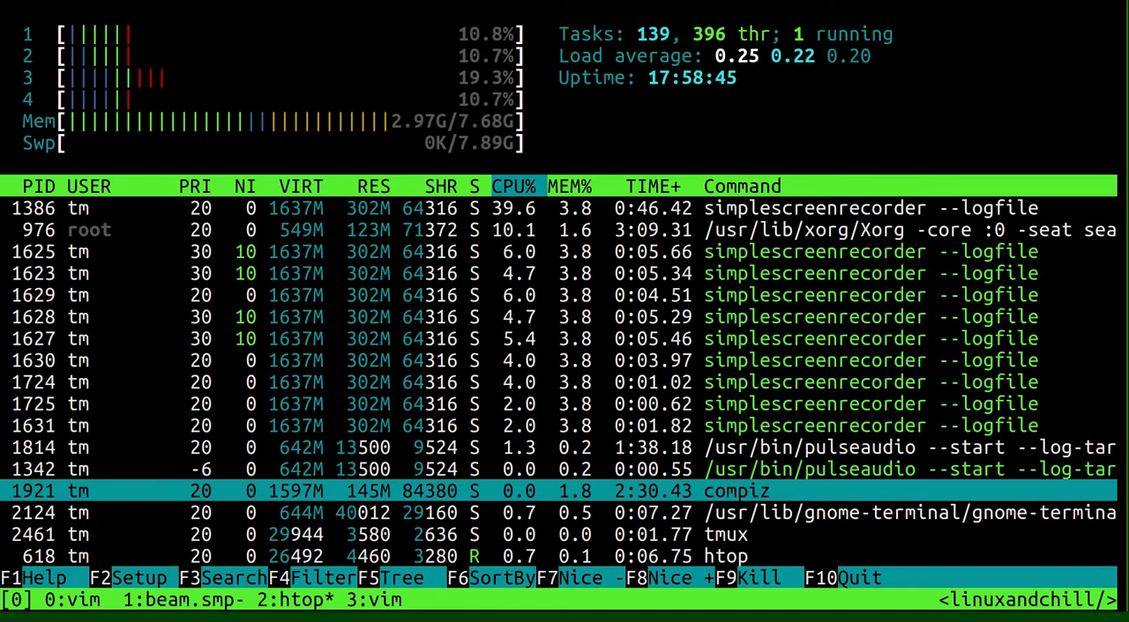
# - Create a new window, type filler text, and split it into five panes with % and "
pyautogui.press('ctrl+b c')
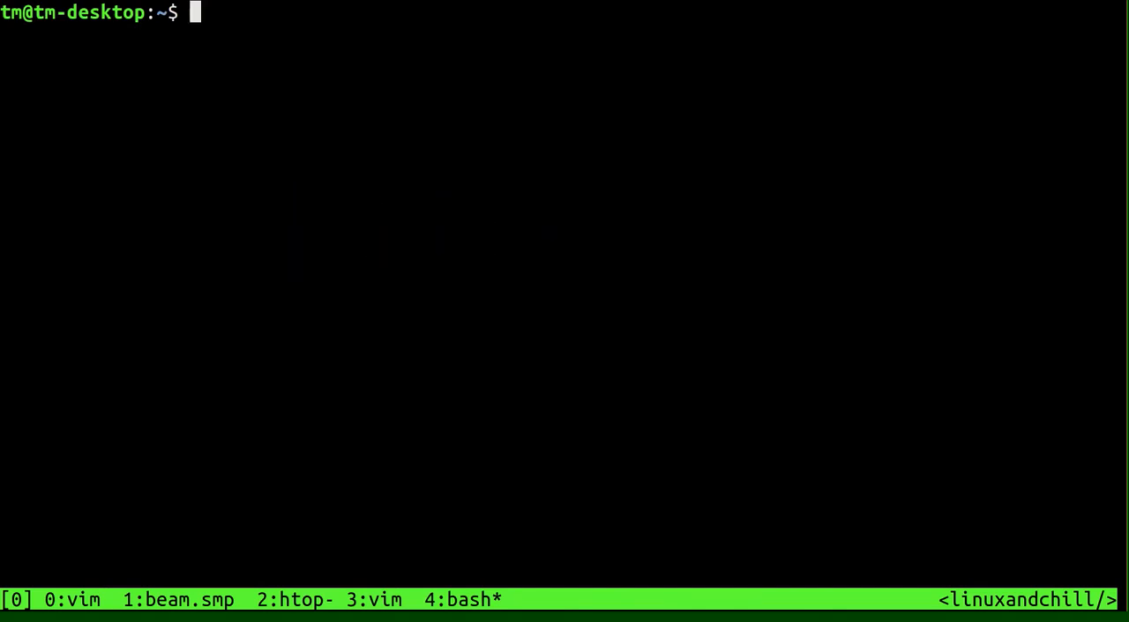
pyautogui.write('kladsjflkajsdflkj')
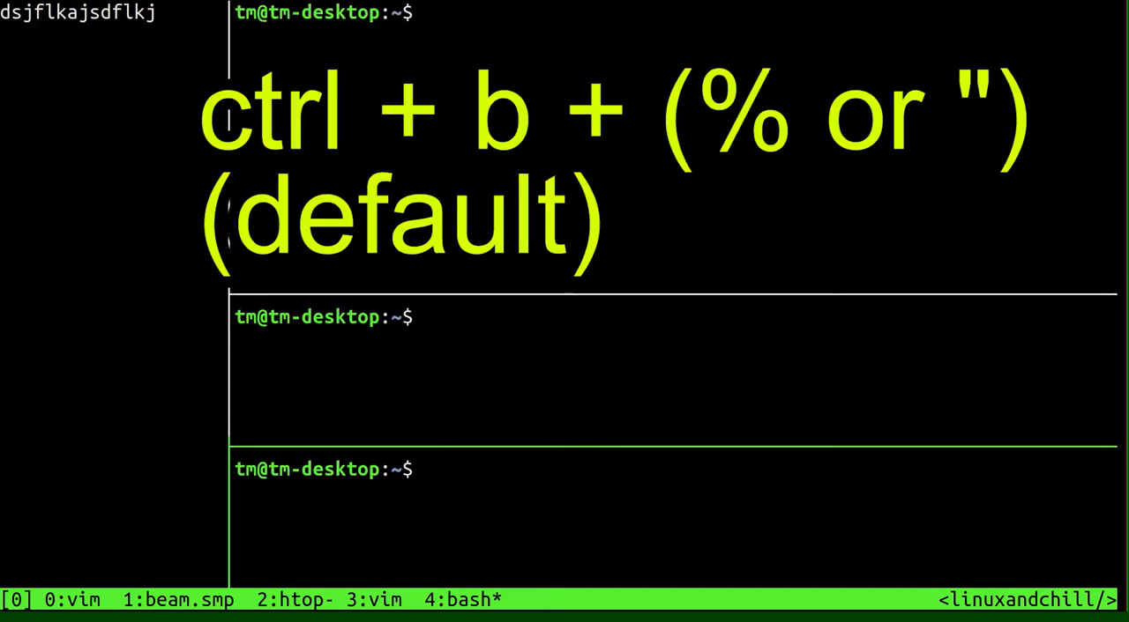
pyautogui.press('ctrl+b %')
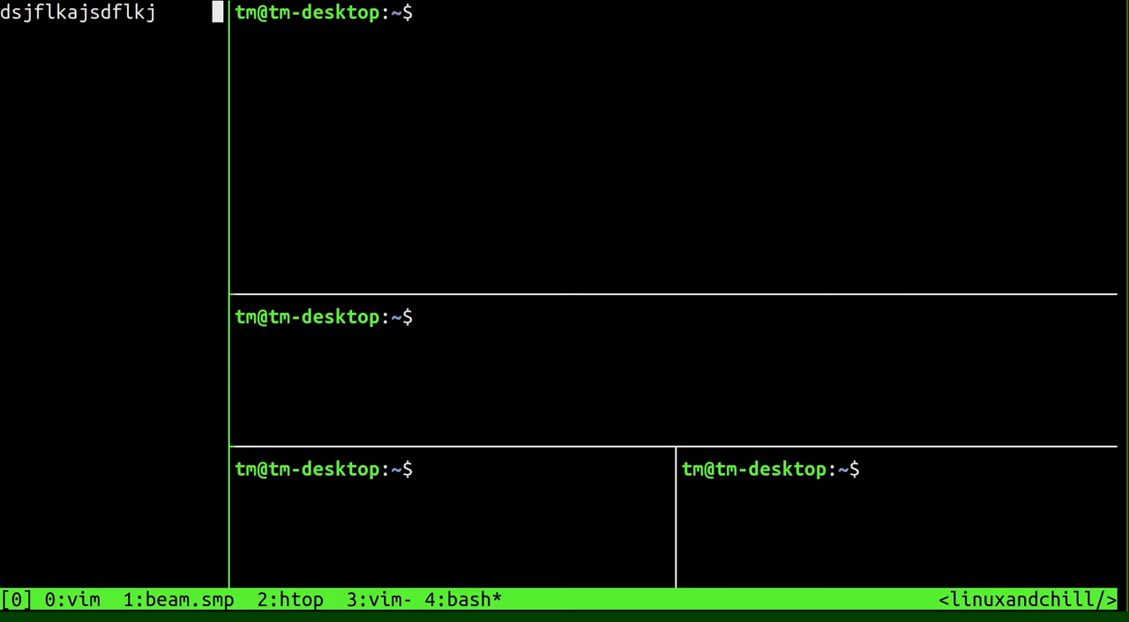
pyautogui.moveTo(315, 585)
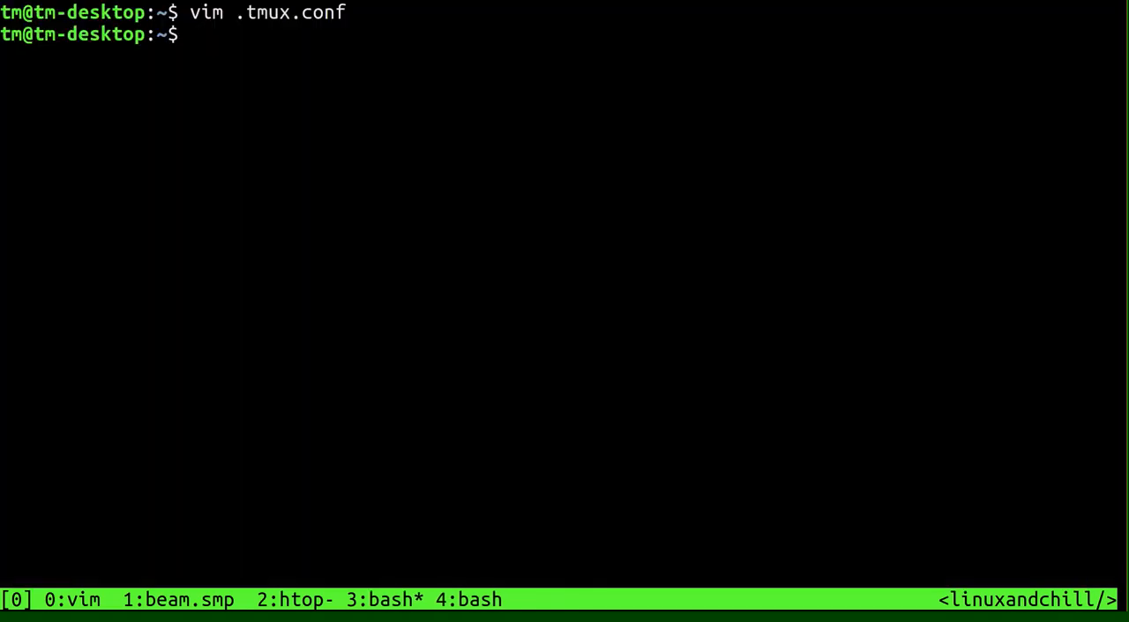
# - Run vim .tmux.conf to edit the tmux configuration file
pyautogui.write('vim .')
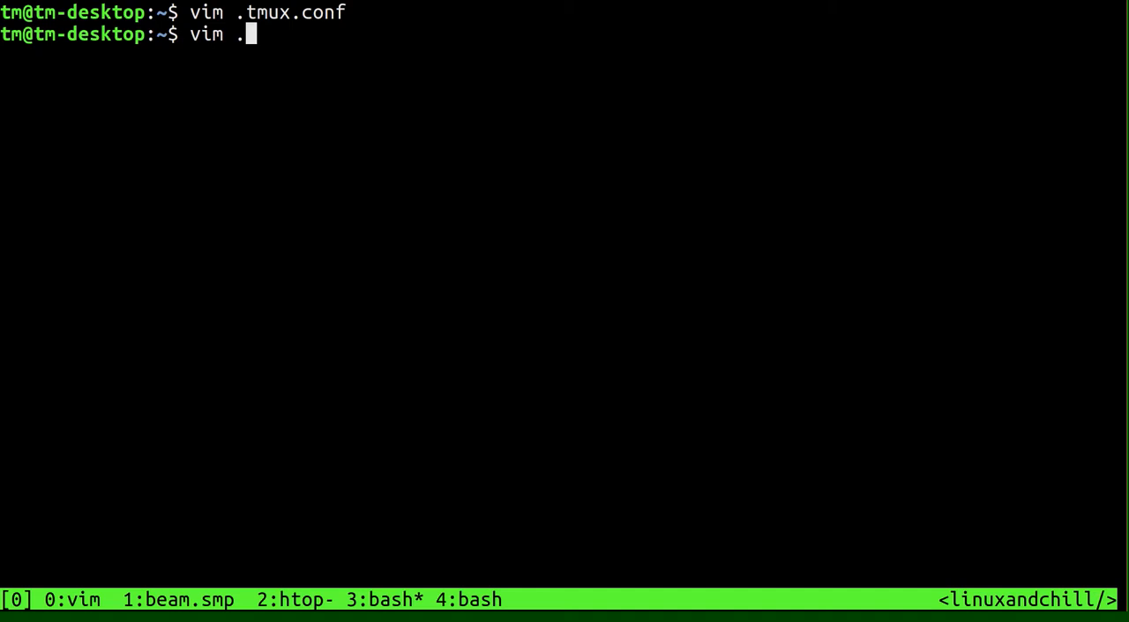
pyautogui.write('tmux')
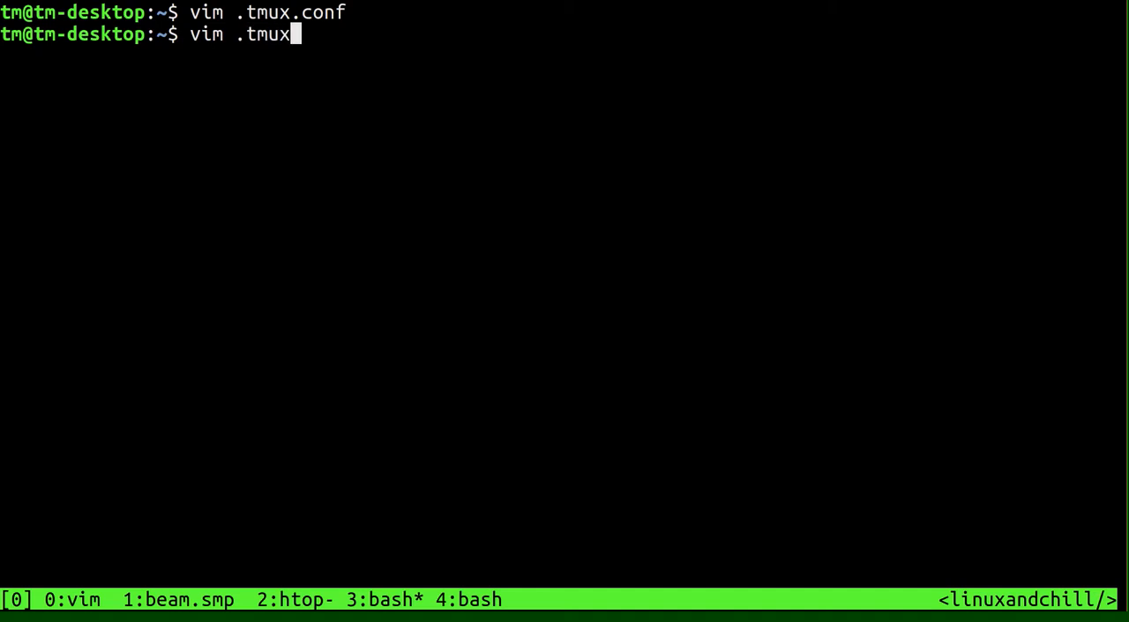
pyautogui.write('.conf')
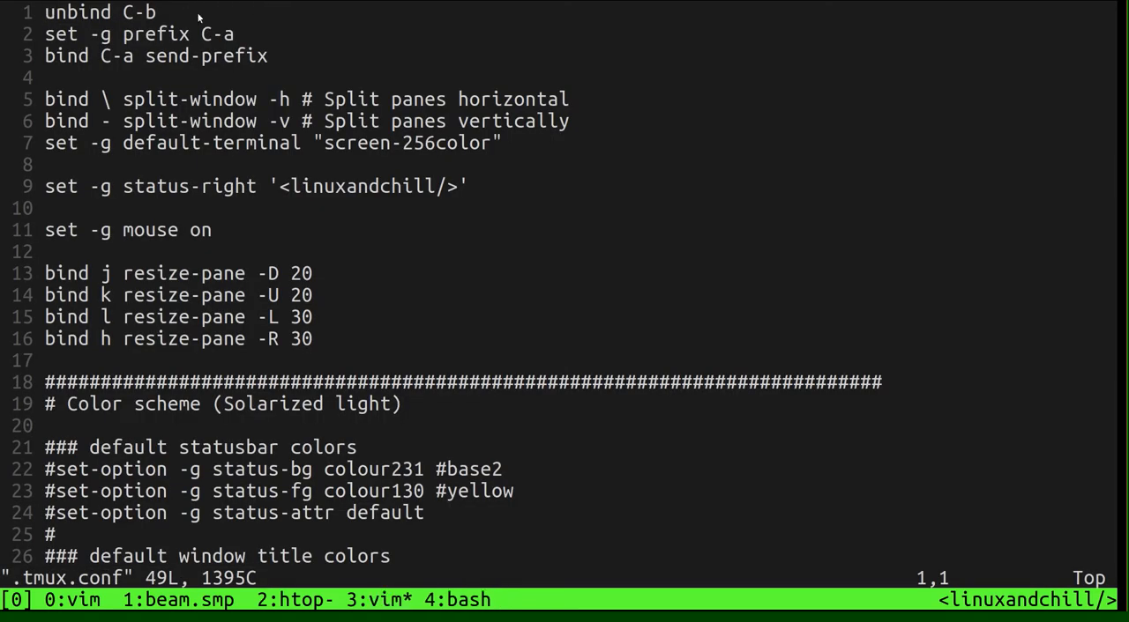
# - Highlight the unbind C-b and split-window lines, then add a shell pane beside vim
pyautogui.press('v')
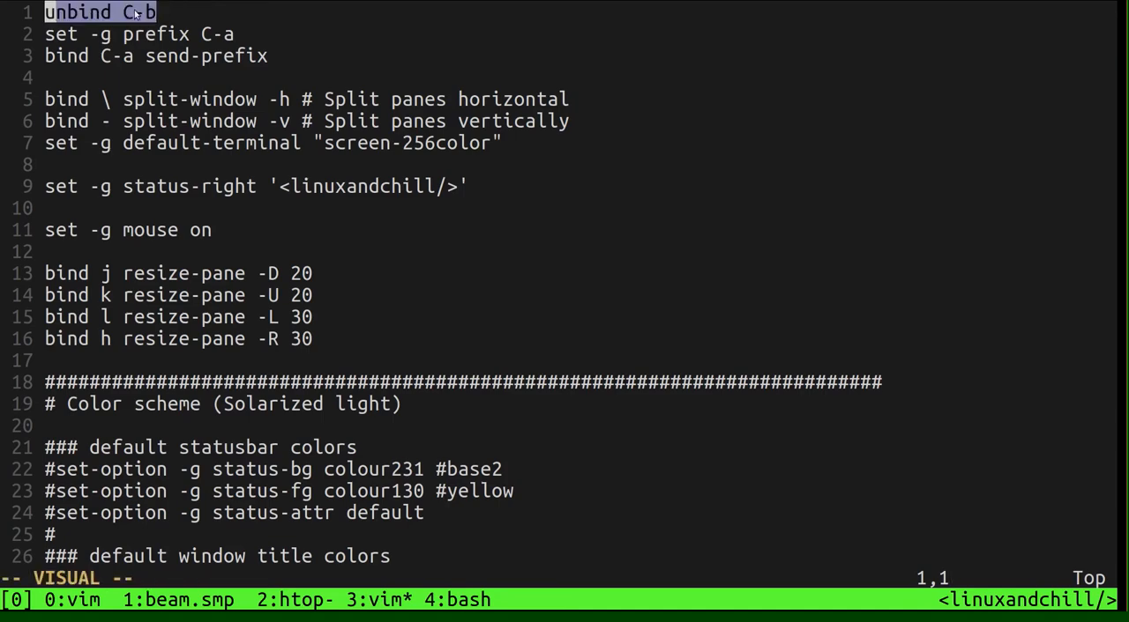
pyautogui.press('Escape')
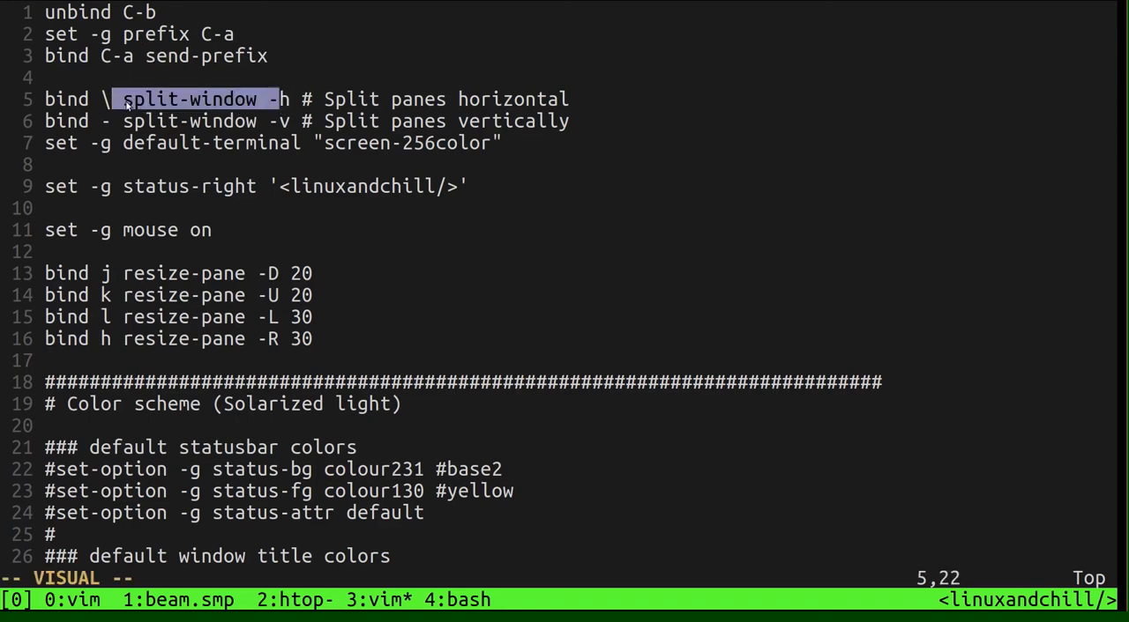
pyautogui.press('Escape')
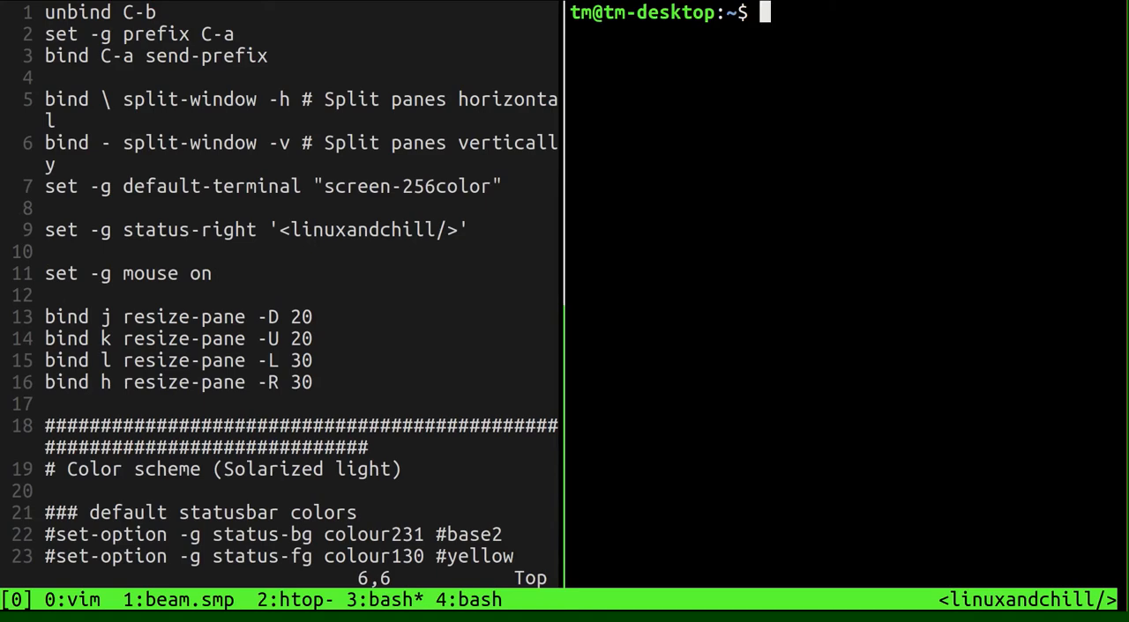
# - Close the right-hand shell pane so vim fills the window again
pyautogui.press('ctrl+c')
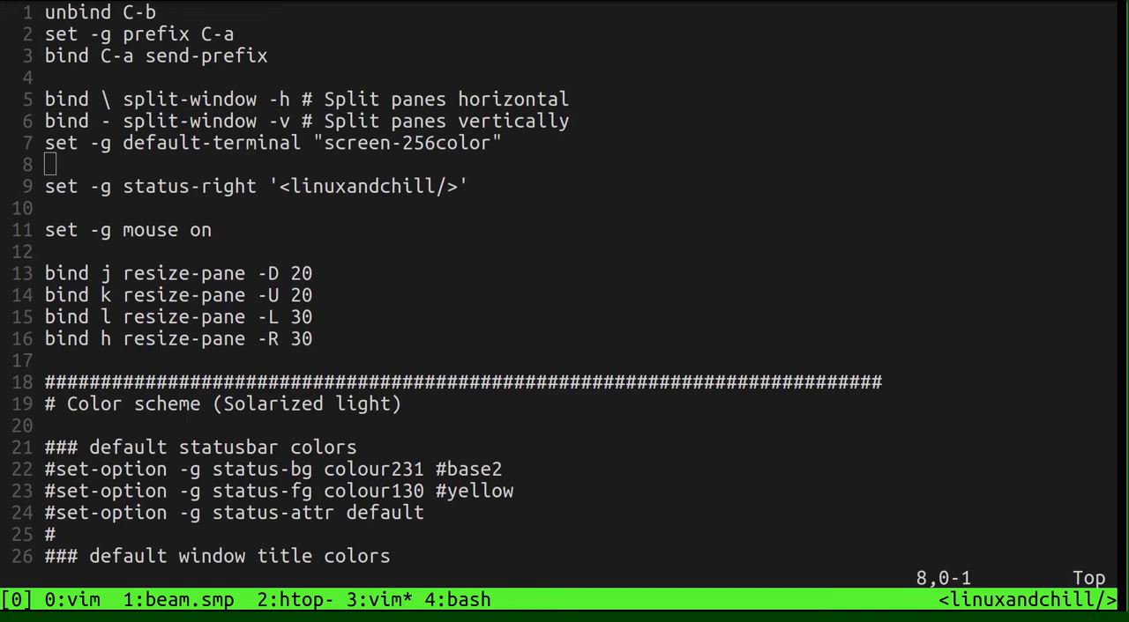
pyautogui.moveTo(672, 211)
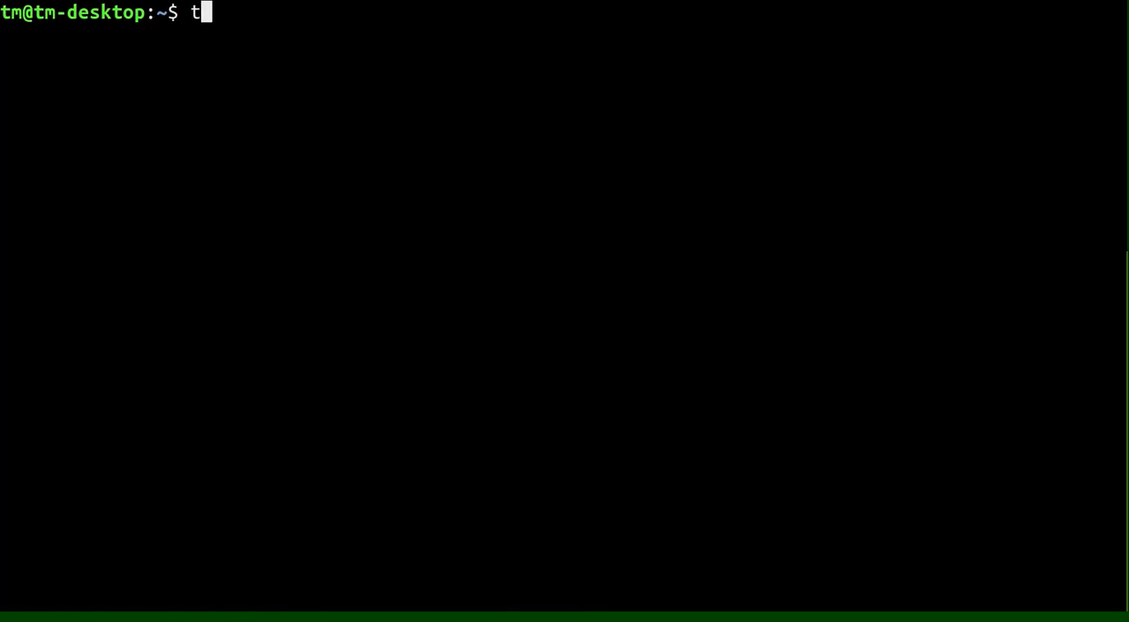
# - List tmux sessions, pick session 0, and reattach with tmux attach -t 0
pyautogui.write('tmux list-sessions')
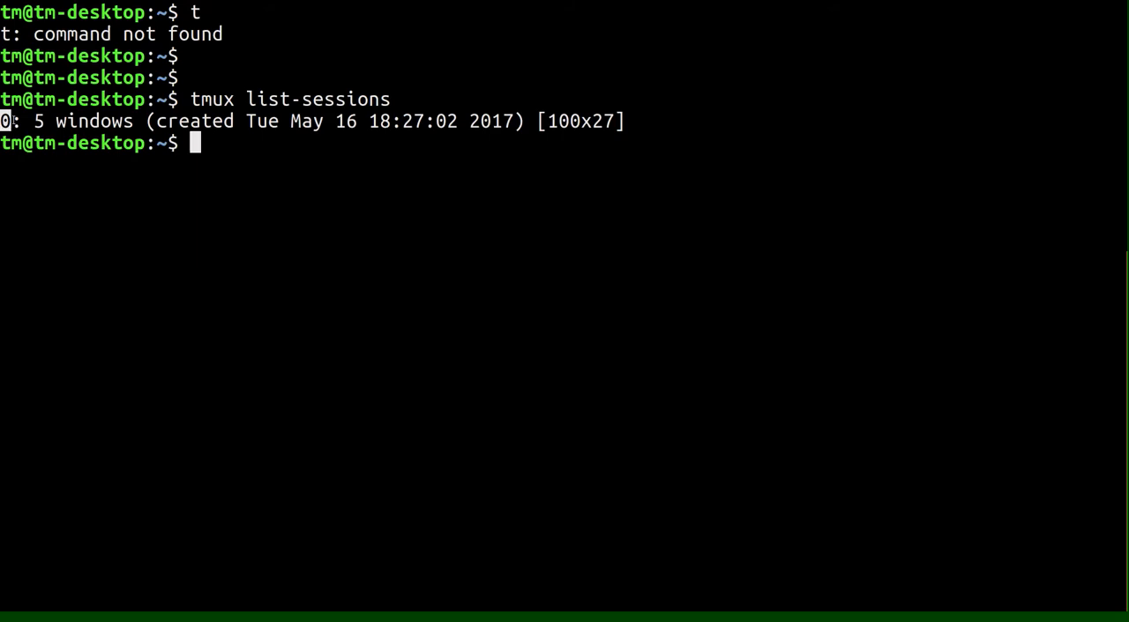
pyautogui.doubleClick(83, 120)
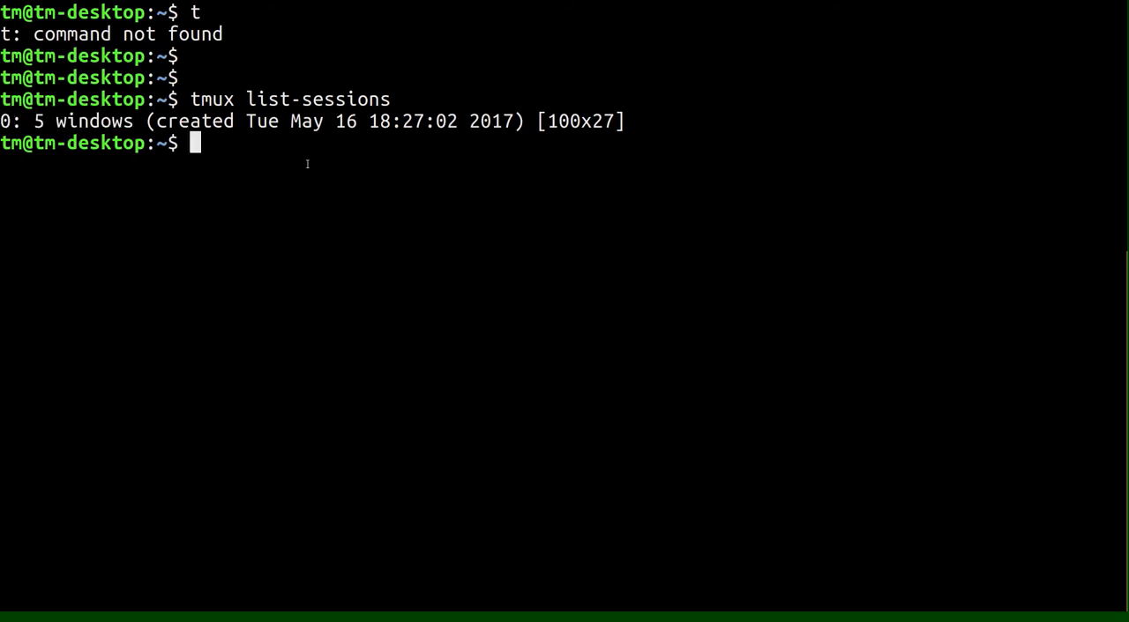
pyautogui.write('tmux attach -t 0')
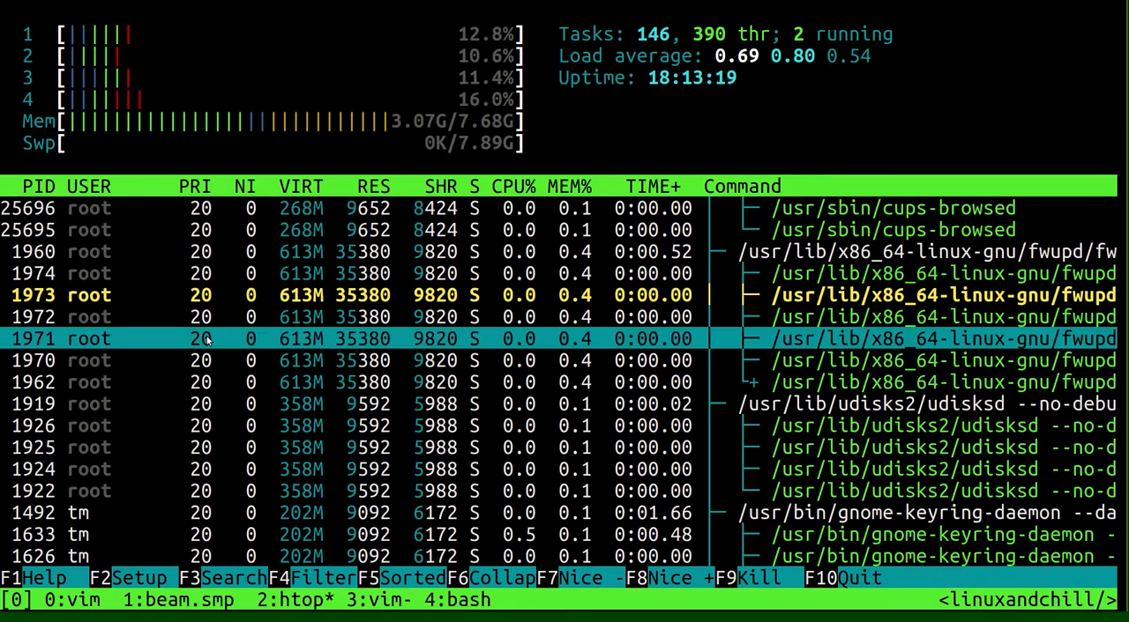
# - Toggle htop's tree view off via F5 and add a shell pane beneath it
pyautogui.click(515, 187)
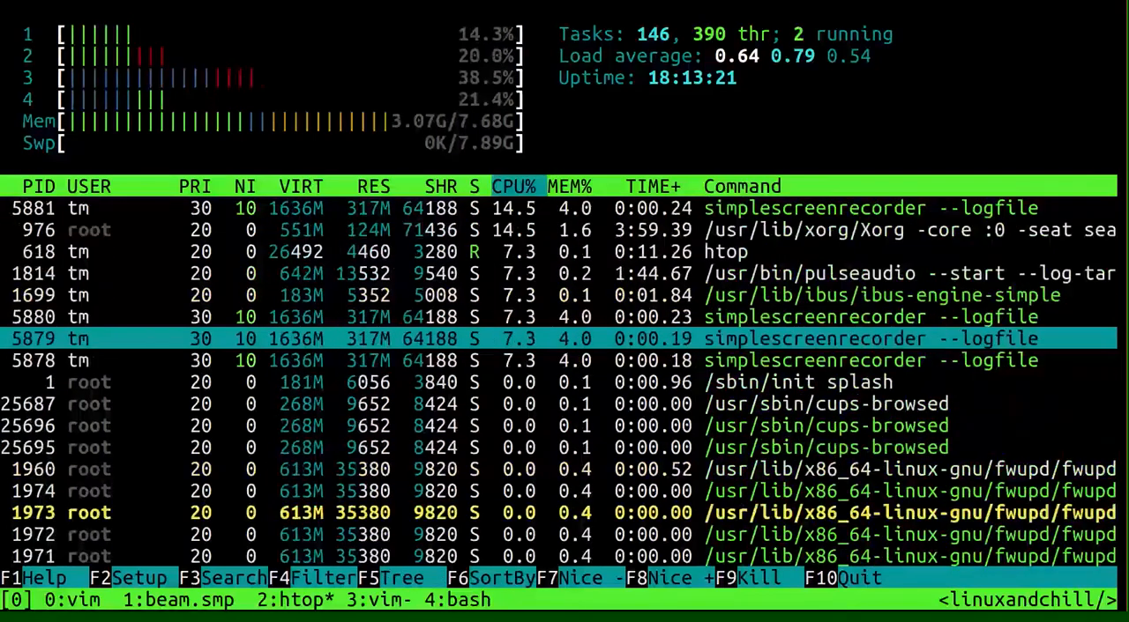
pyautogui.press('F5')
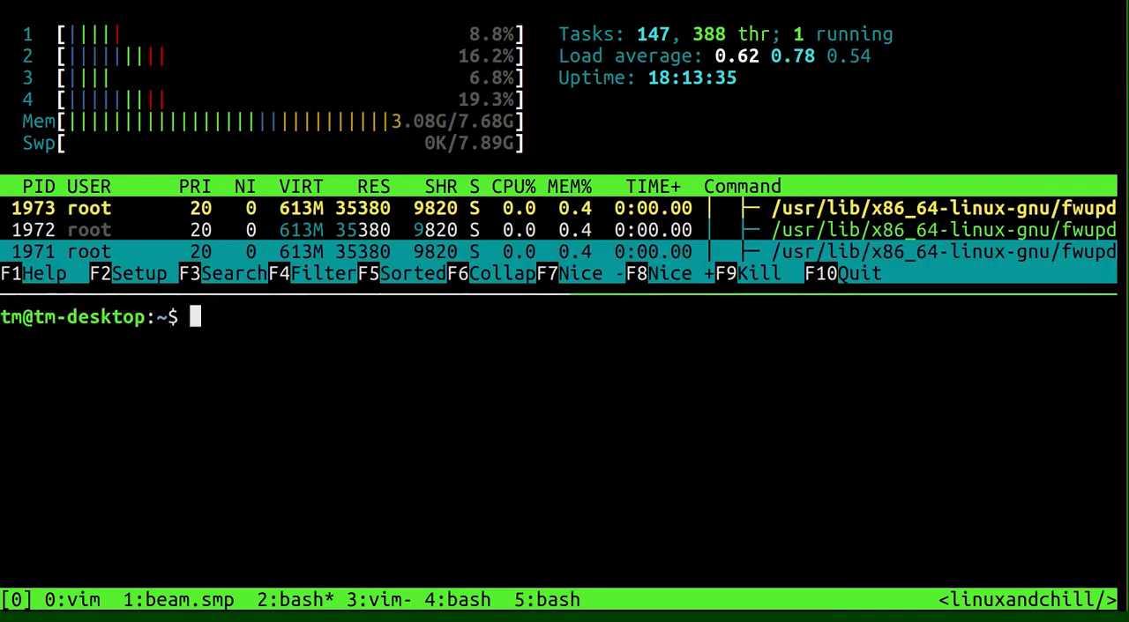
# - Open the starfriends project in vim, rotate panes side by side, and widen vim
pyautogui.write('cd starfei')
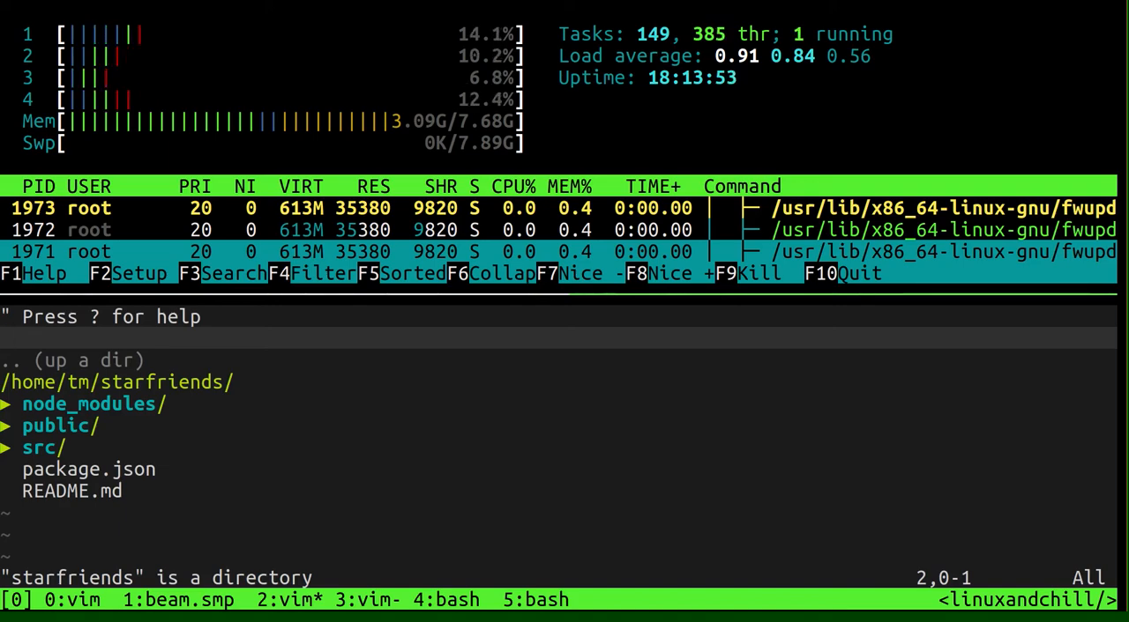
pyautogui.press('ctrl+space')
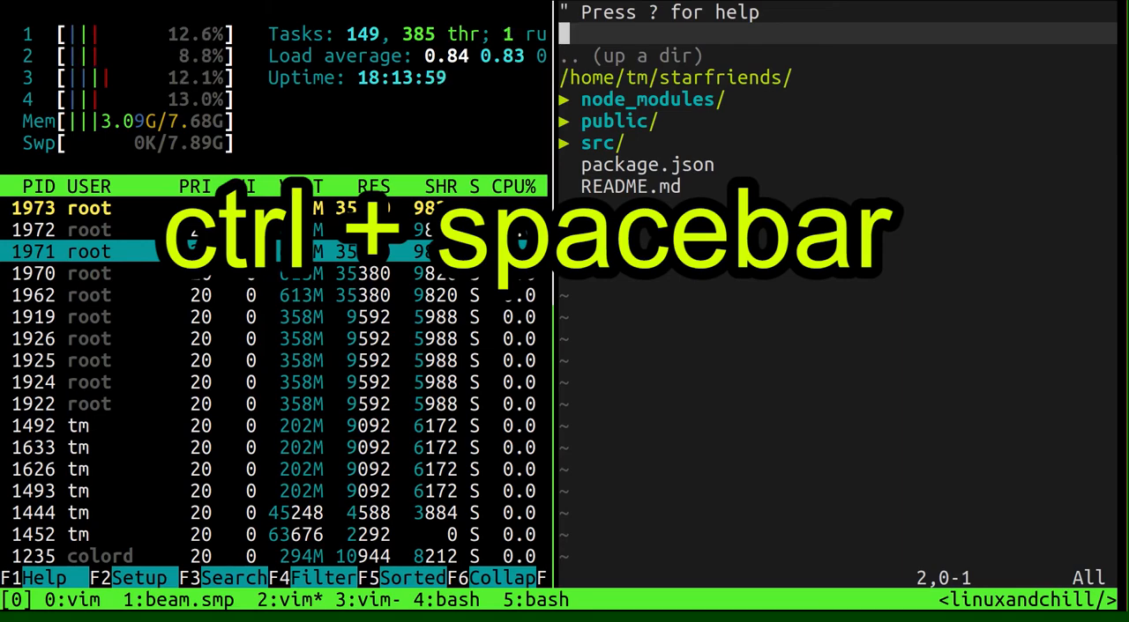
pyautogui.press('ctrl+space')
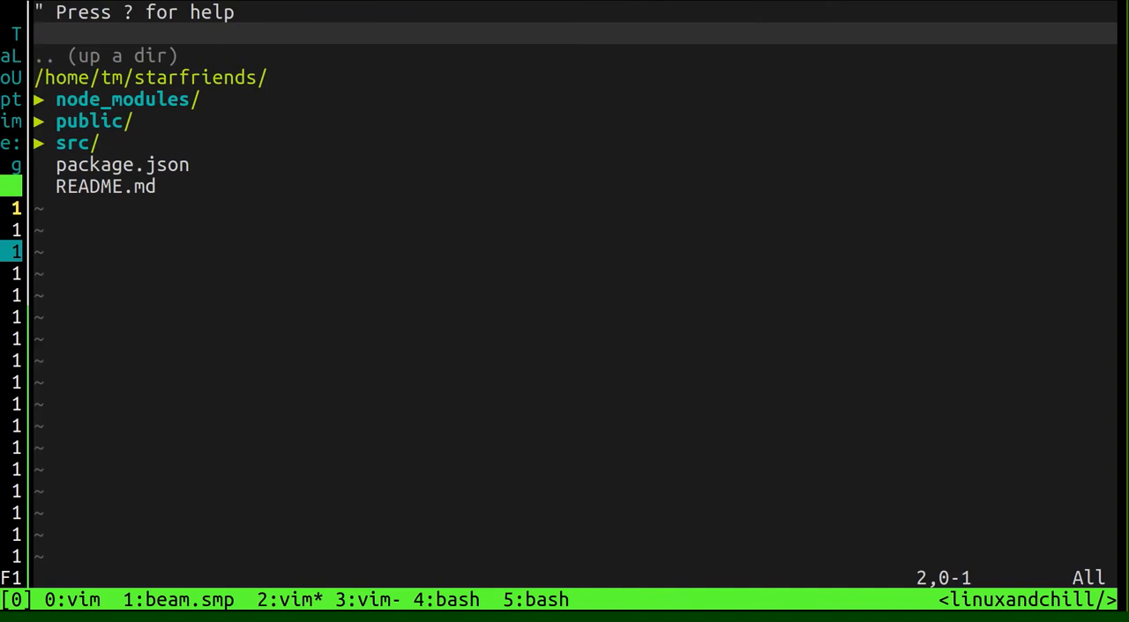